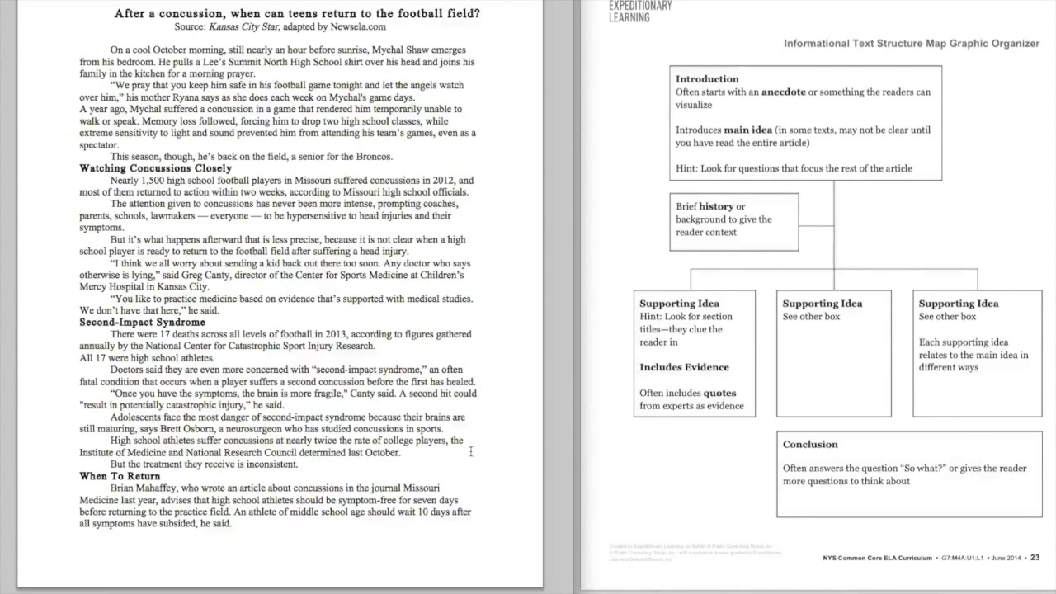
Step: Scroll the article to page two, through A Mom Forbids Football and Taking Computerized Assessments
scroll(down, 3)
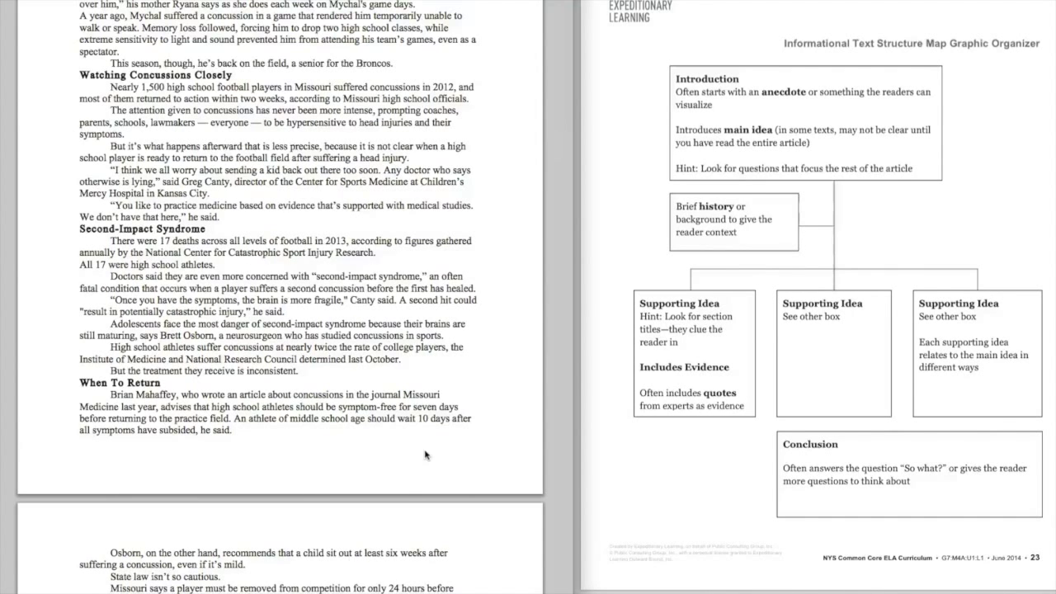
scroll(down, 3)
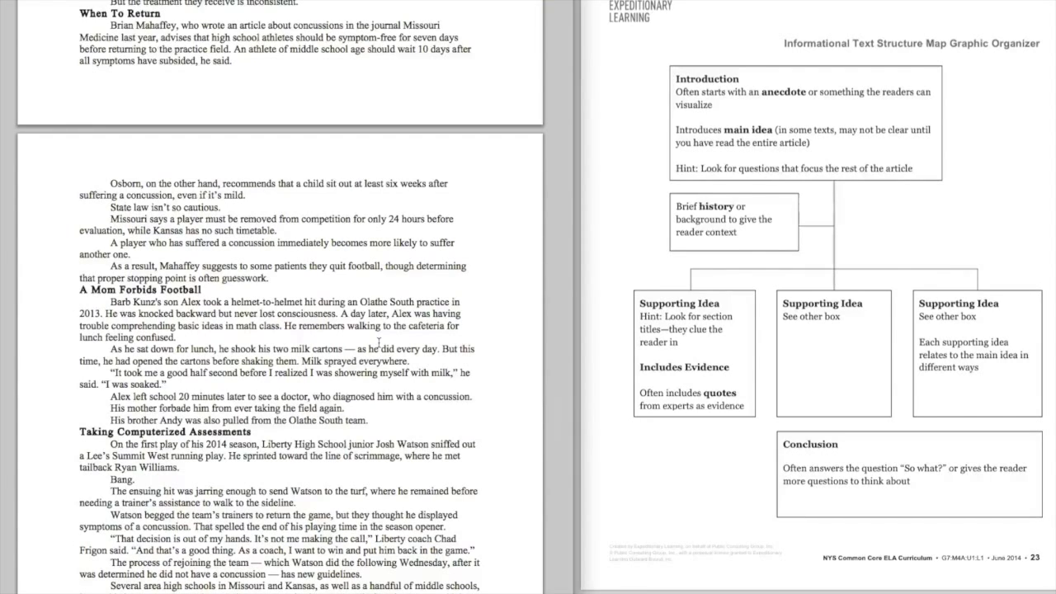
scroll(up, 3)
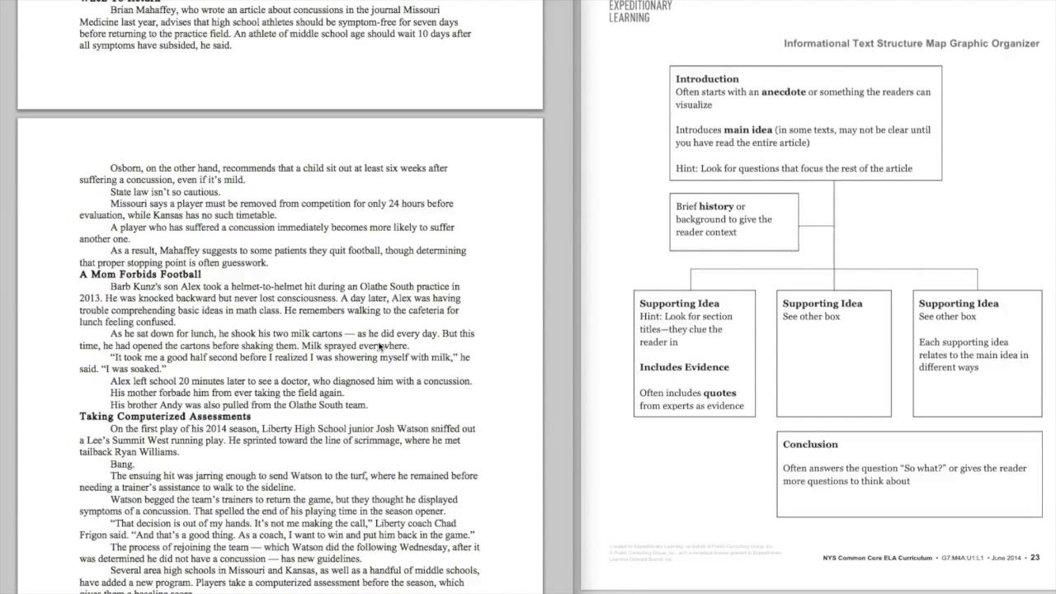
scroll(down, 3)
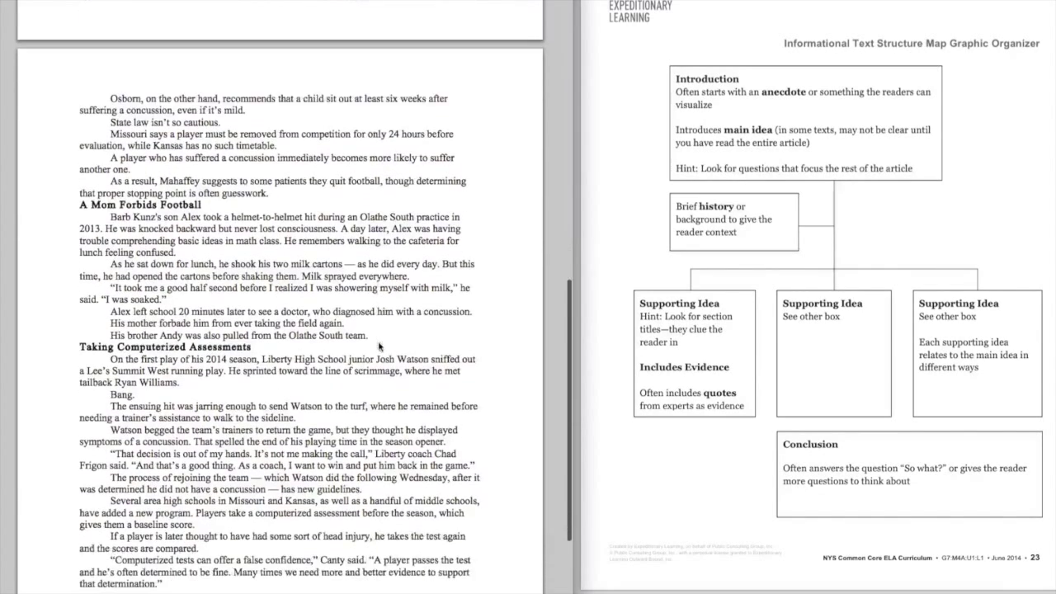
Step: Scroll to the Possible Response Questions, then back up to the article's title
scroll(down, 3)
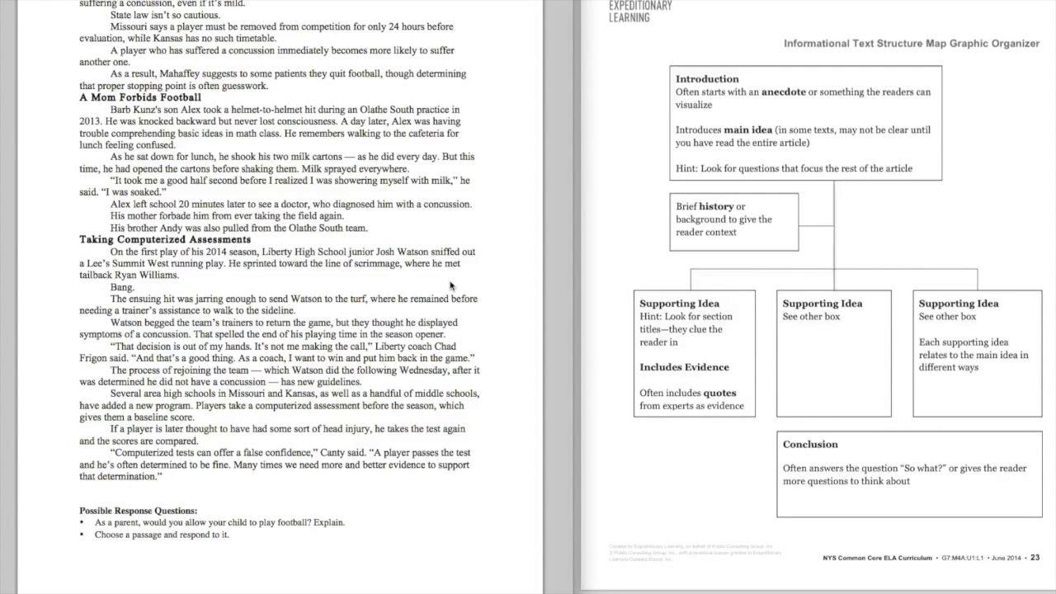
scroll(up, 3)
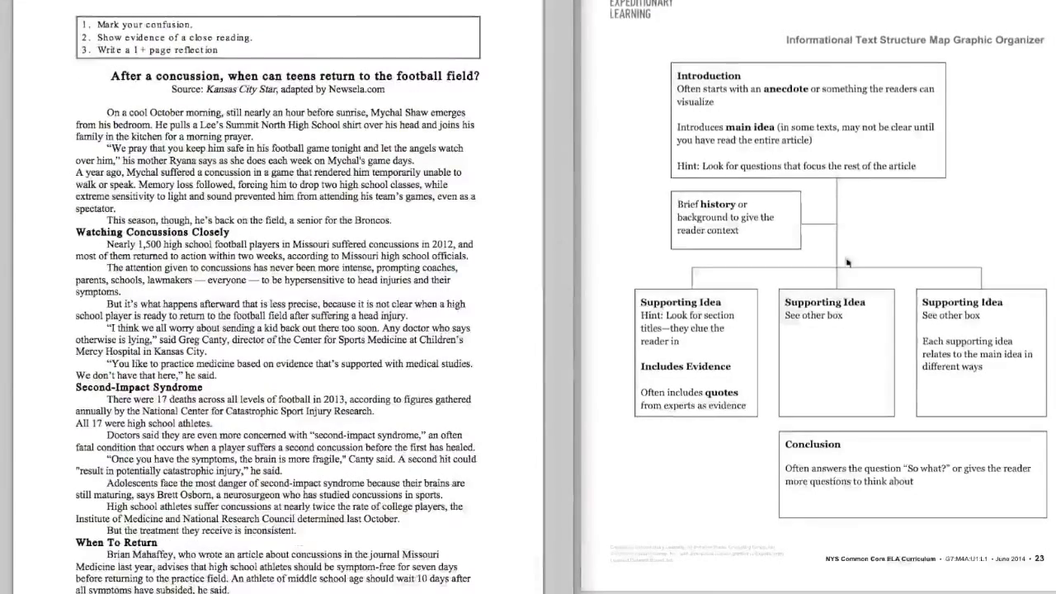
mouse_move(763, 58)
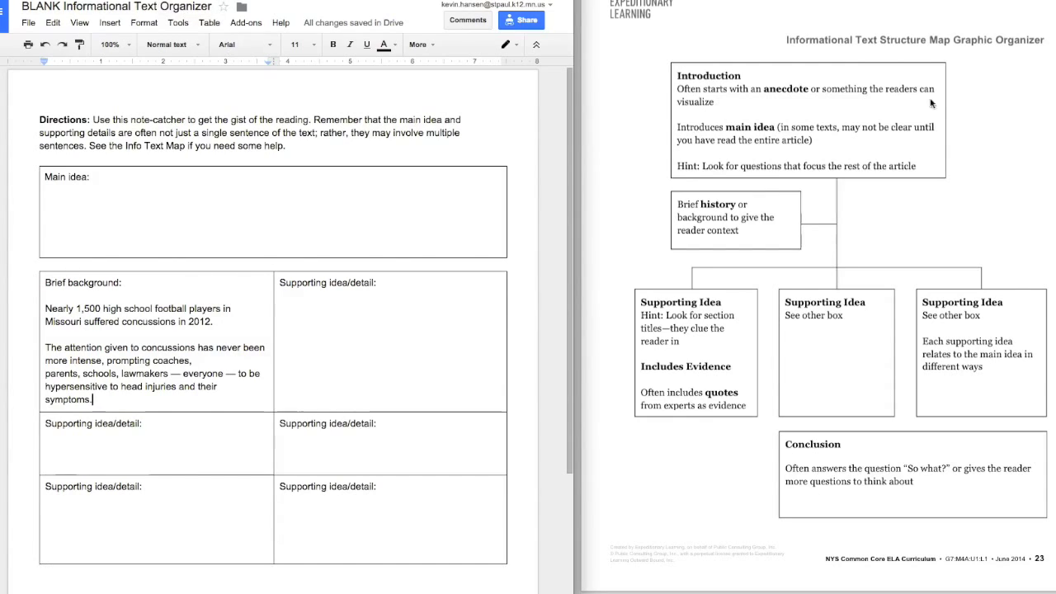
mouse_move(816, 141)
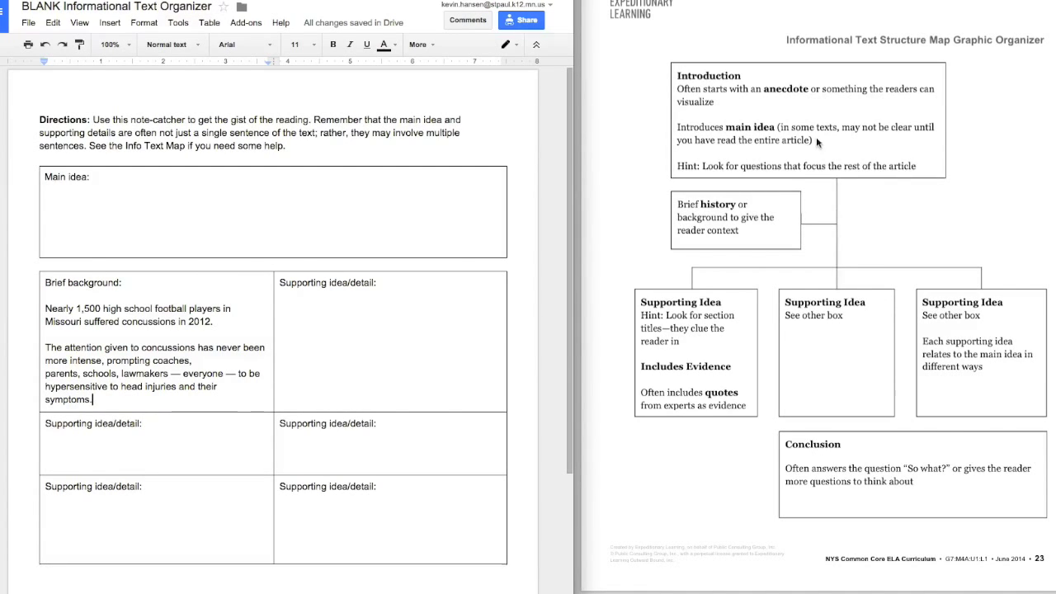
mouse_move(602, 171)
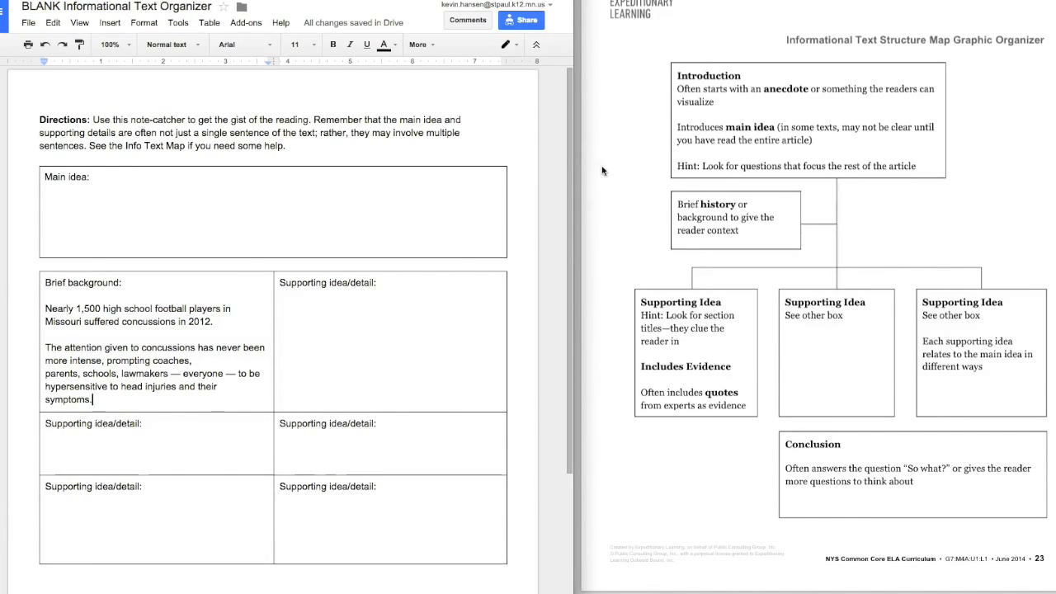
mouse_move(452, 187)
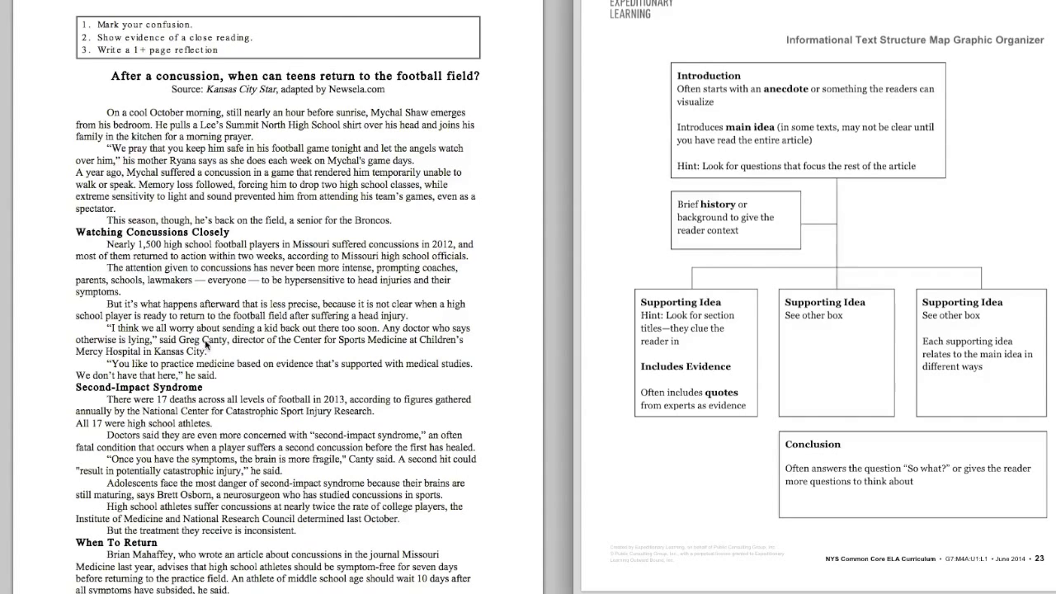
mouse_move(280, 381)
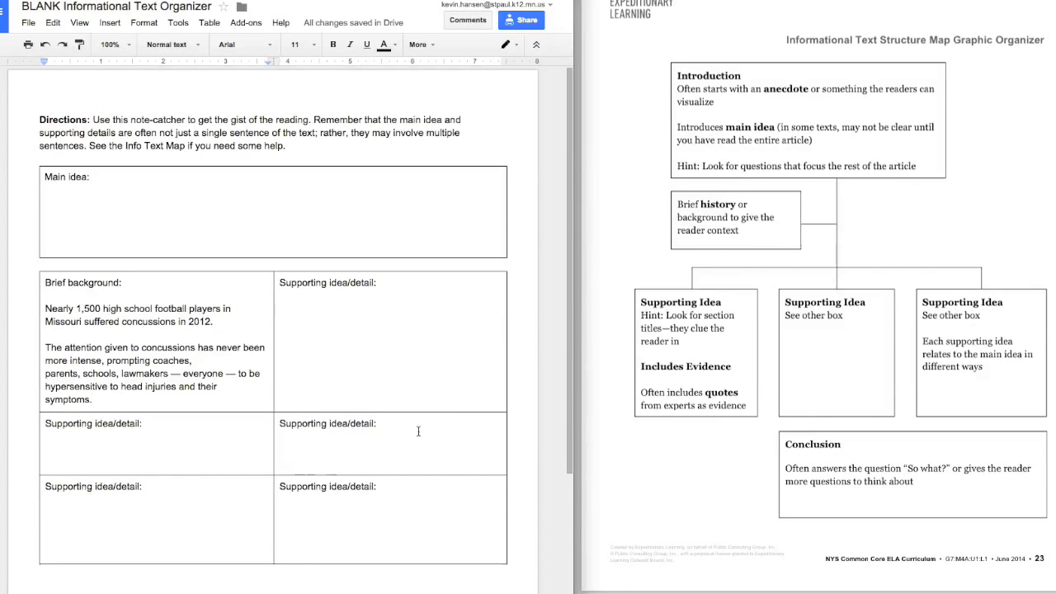
Step: Type 'Doctors worry about sending kids back to a game after a concussion…' in the first detail box
click(85, 400)
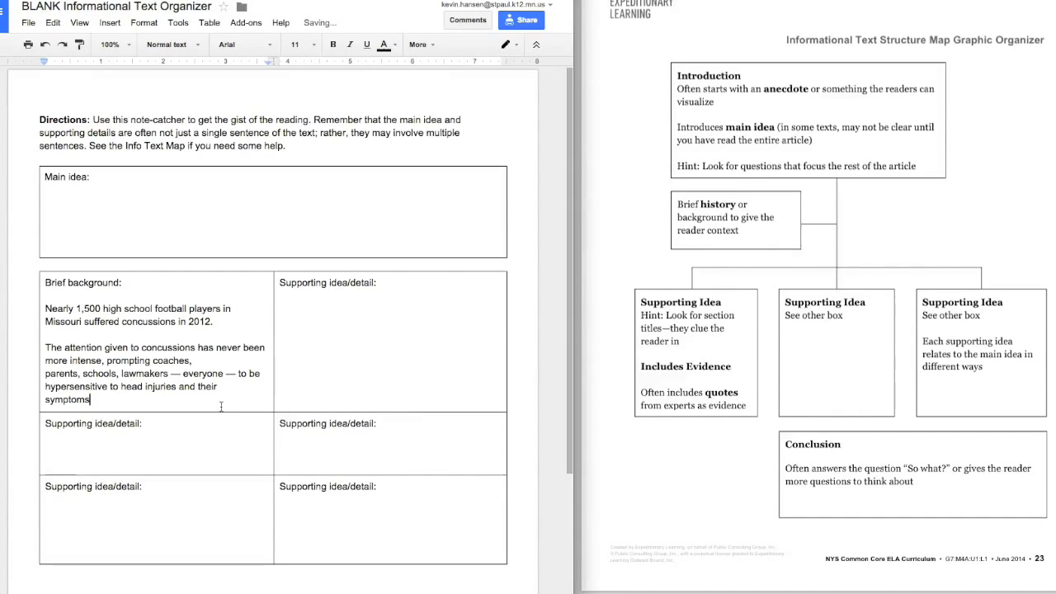
text(Doctors worry about sending kids back to a game after a concussion because there have not been enough studies and there is not enough scientific evidence to inform their practices.)
click(157, 444)
text(Doctors are concerned with 2nd impact syndrome, a fatal condition that happens when a player gets a 2nd concussion before the first has healed.)
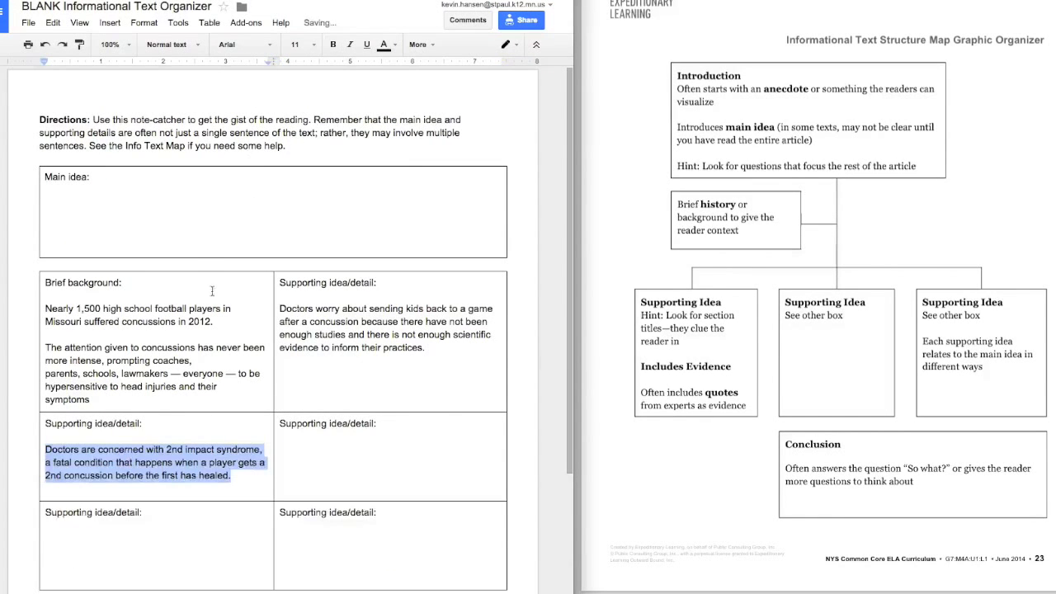
Step: Deselect the newly added second-impact syndrome supporting detail
click(179, 475)
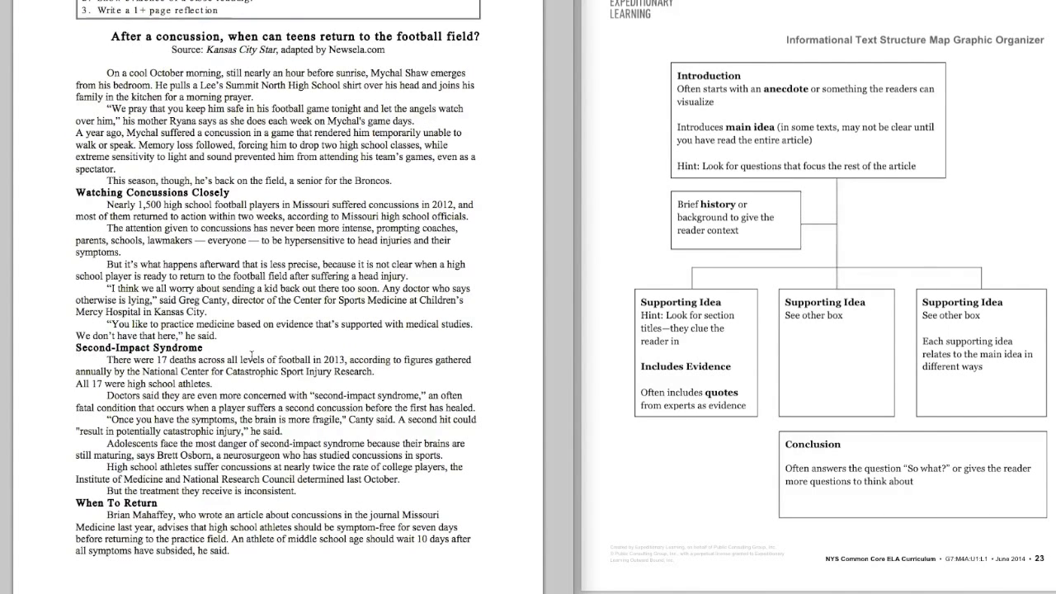
Step: Scroll the article past When To Return to the top of page two
scroll(down, 3)
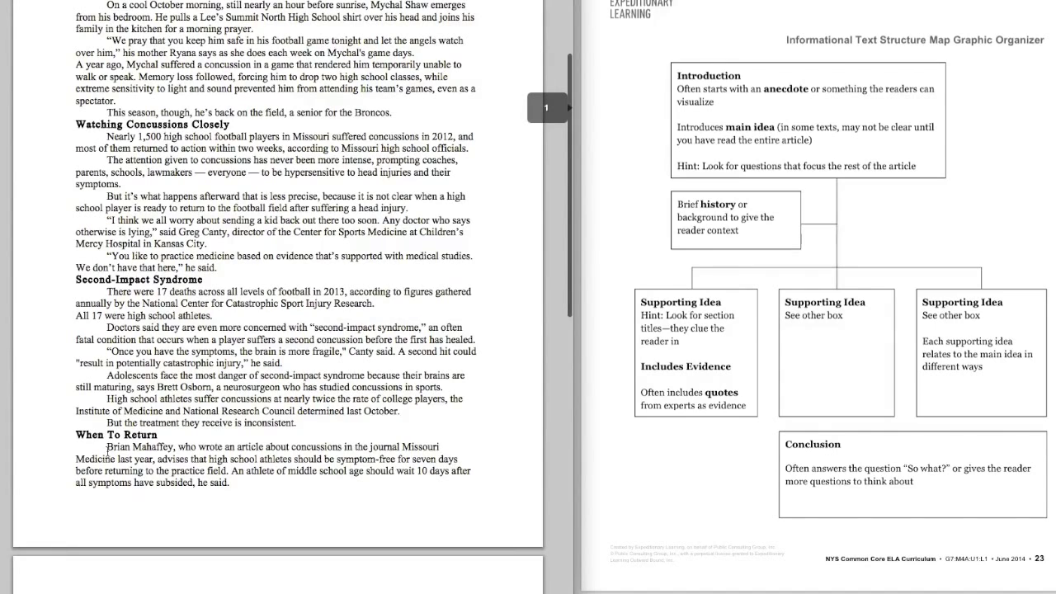
scroll(up, 3)
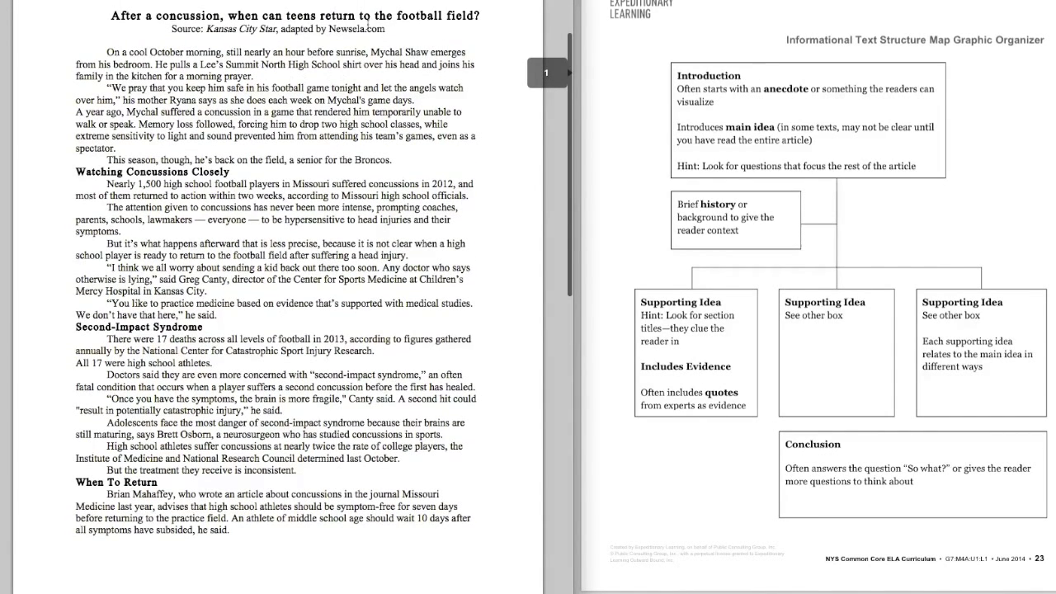
scroll(down, 3)
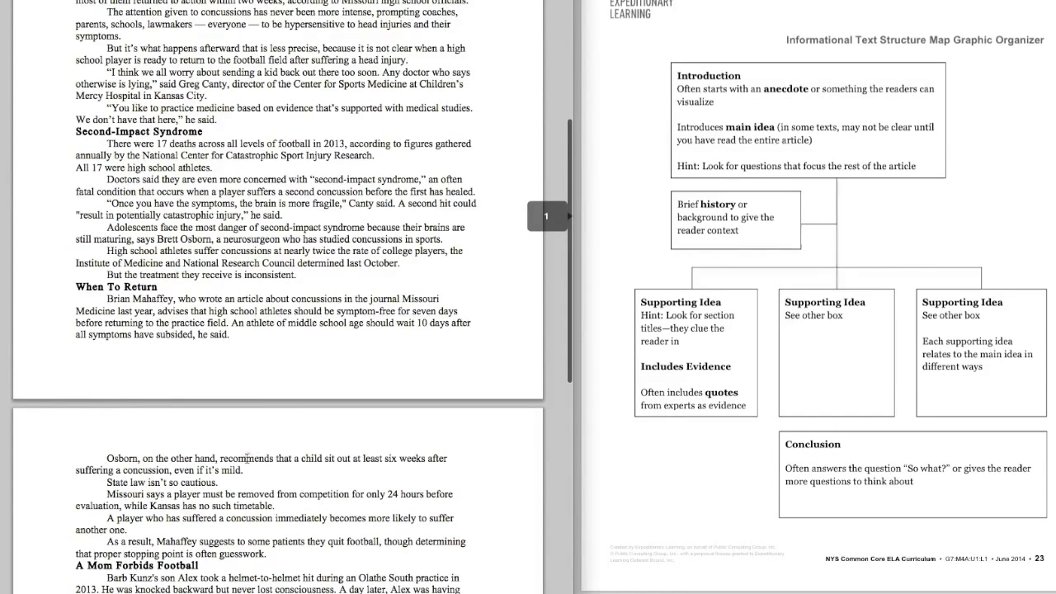
scroll(down, 3)
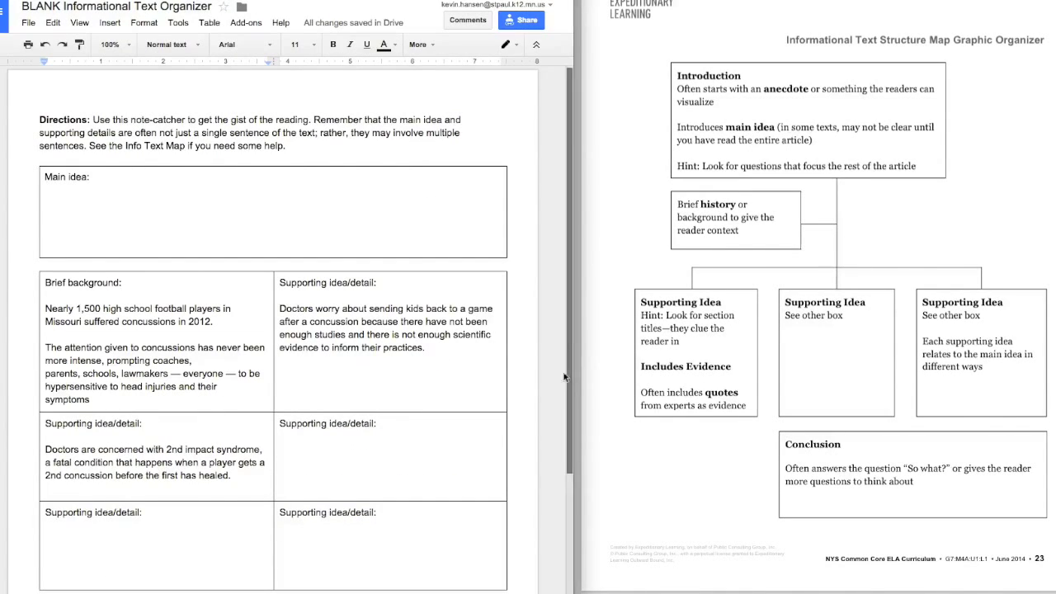
Step: Type 'Schools, doctors, and state laws have inconsistent practices that determine when a st…'
text(Schools, doctors, and state laws have inconsistent practices that determine when a student athlete is ready to return to a game.)
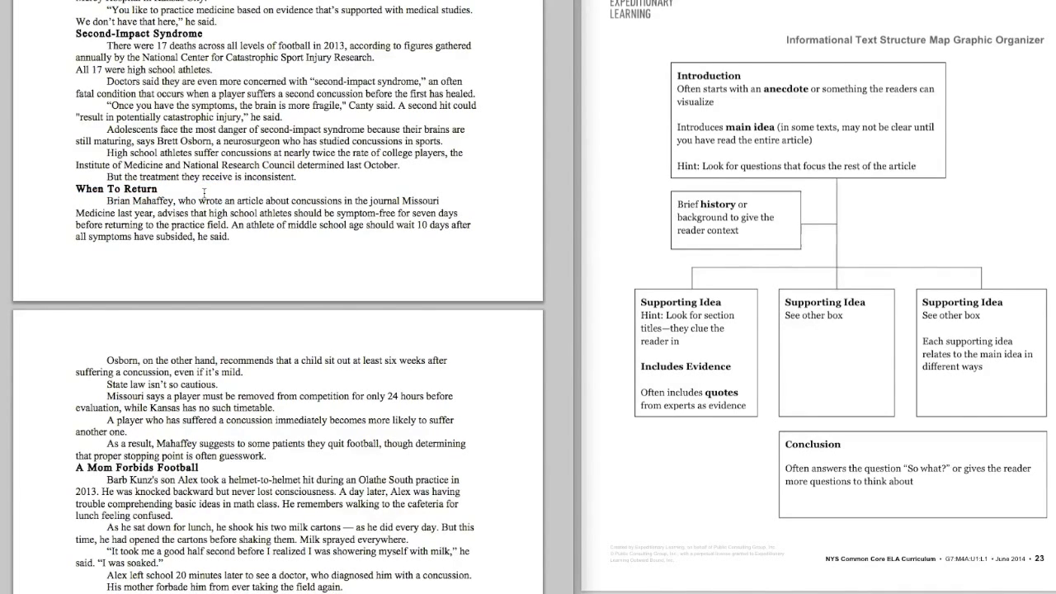
Step: Scroll through the document while completing the return-to-play and computerized-tests details
scroll(down, 3)
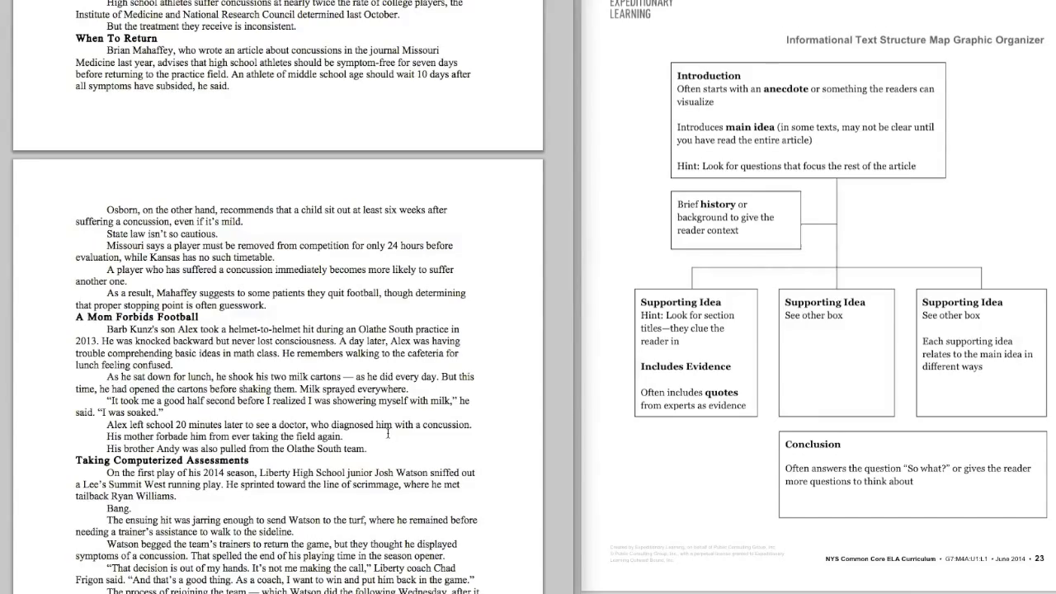
scroll(up, 3)
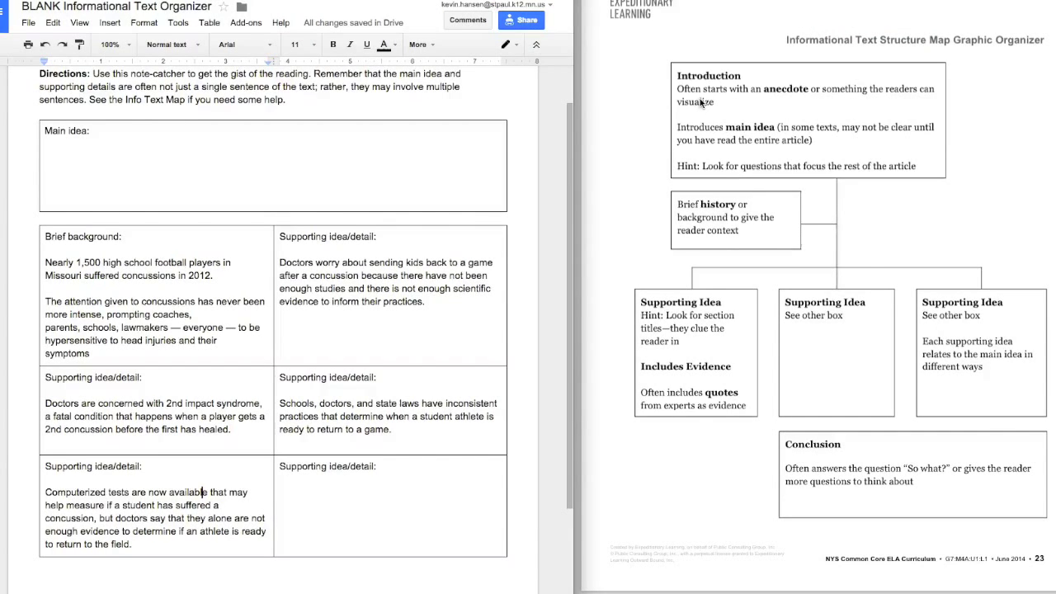
mouse_move(512, 189)
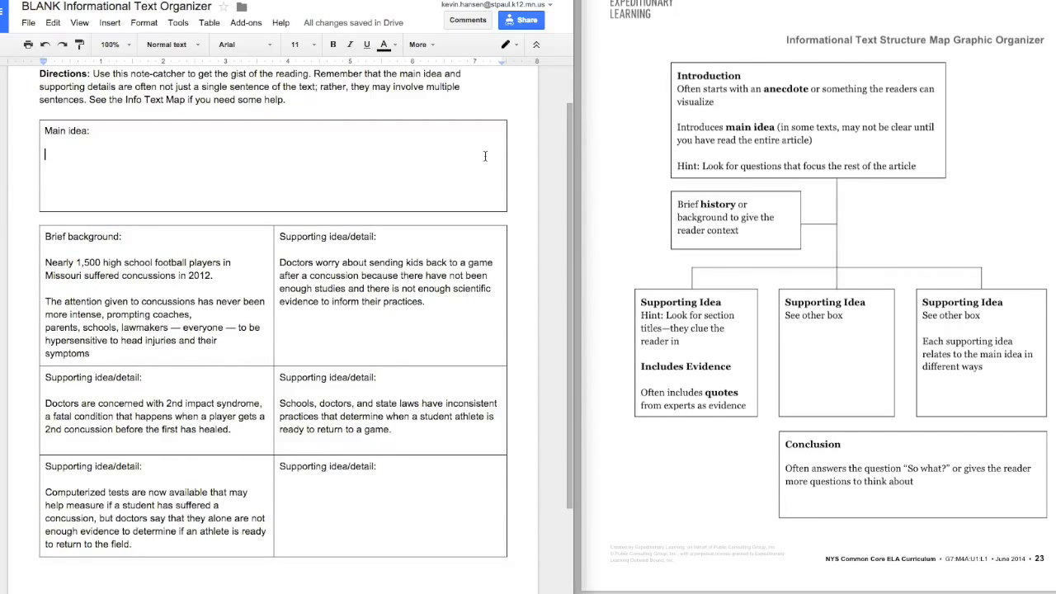
mouse_move(343, 354)
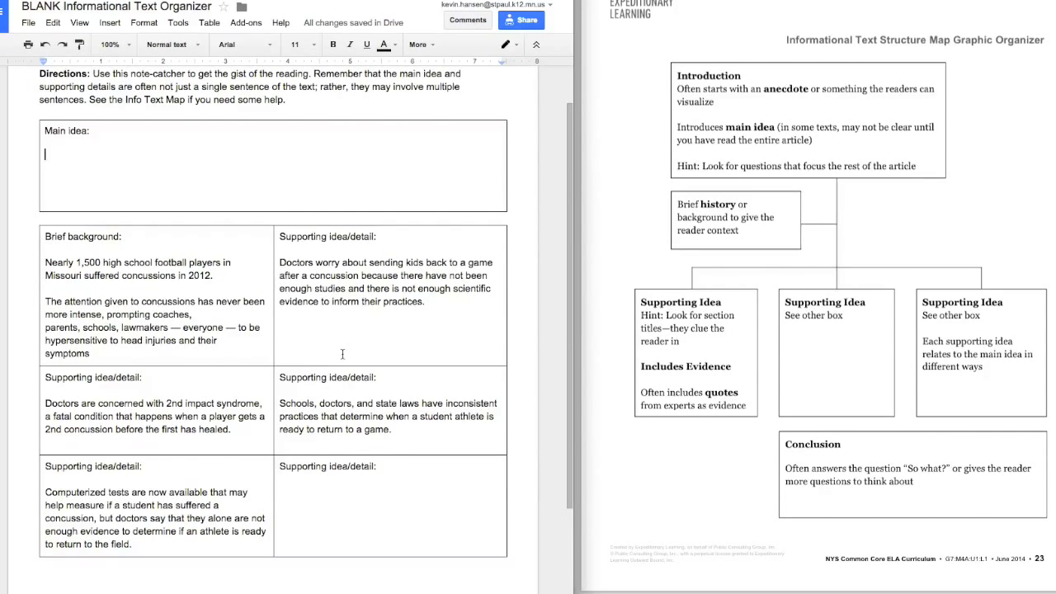
mouse_move(207, 229)
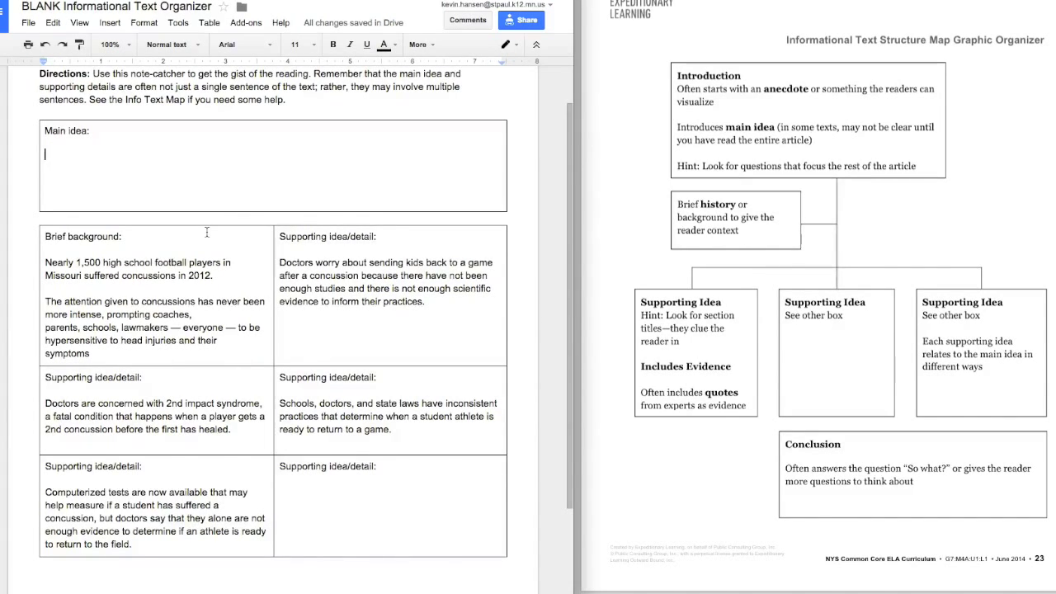
Step: Type 'Although…lot of focus on concussions in high school ath…lack of scientific evidence' in Main idea
text(Although there is a)
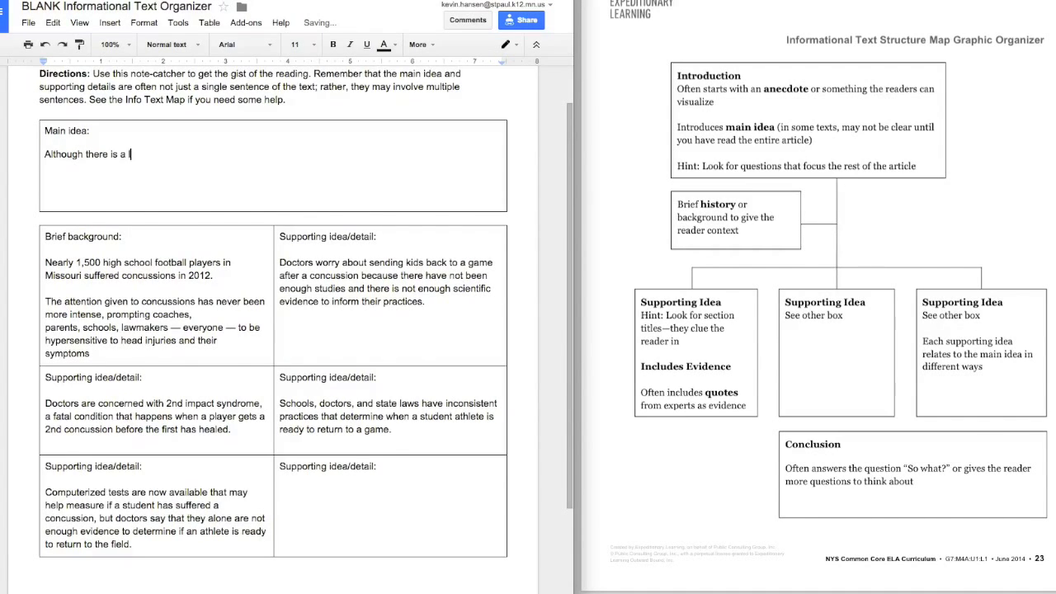
text(lot of focus on con)
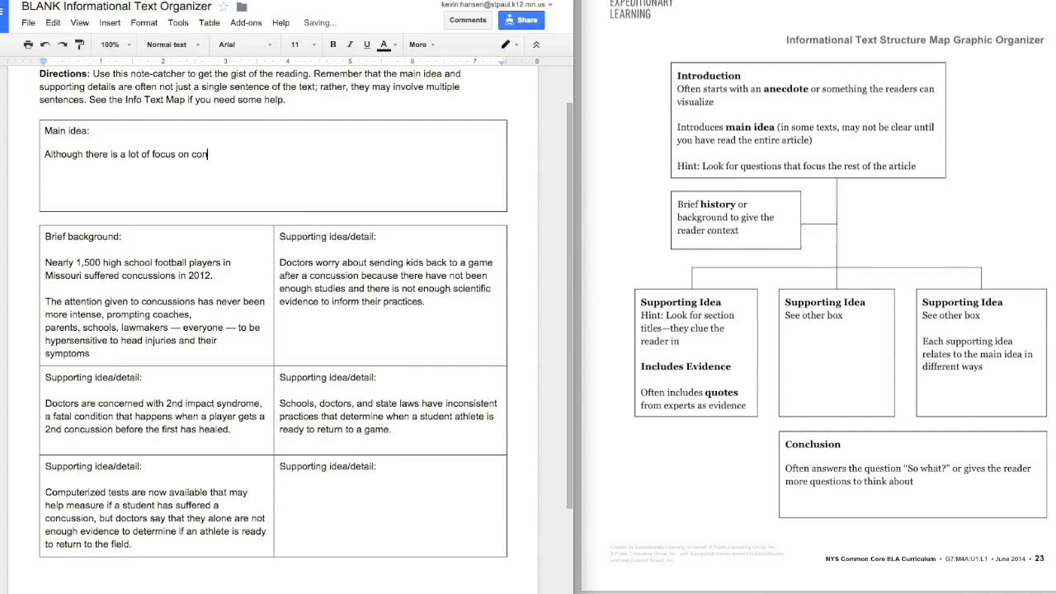
text(cussions)
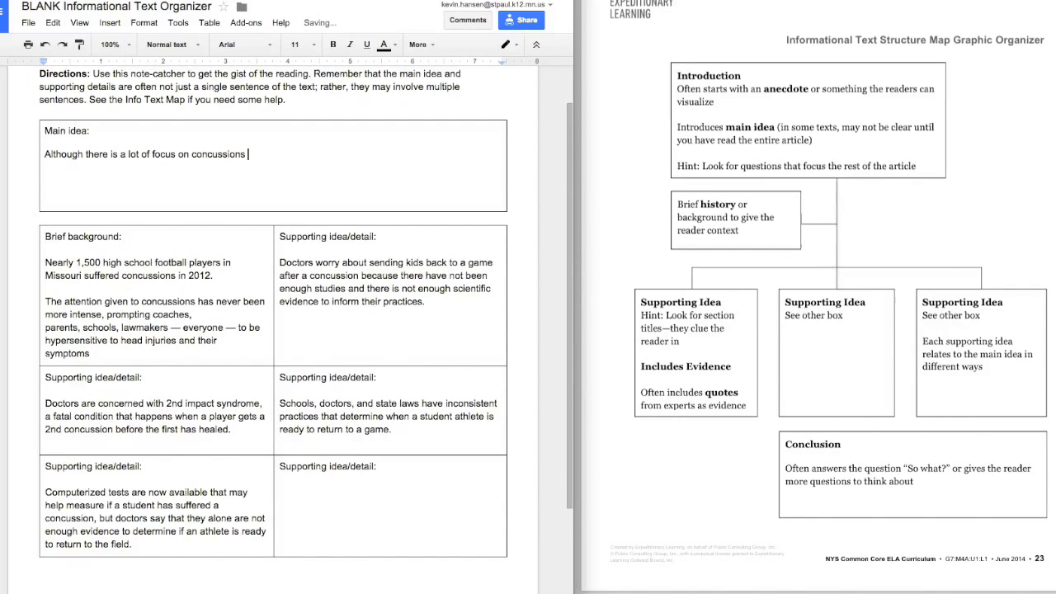
text(in high)
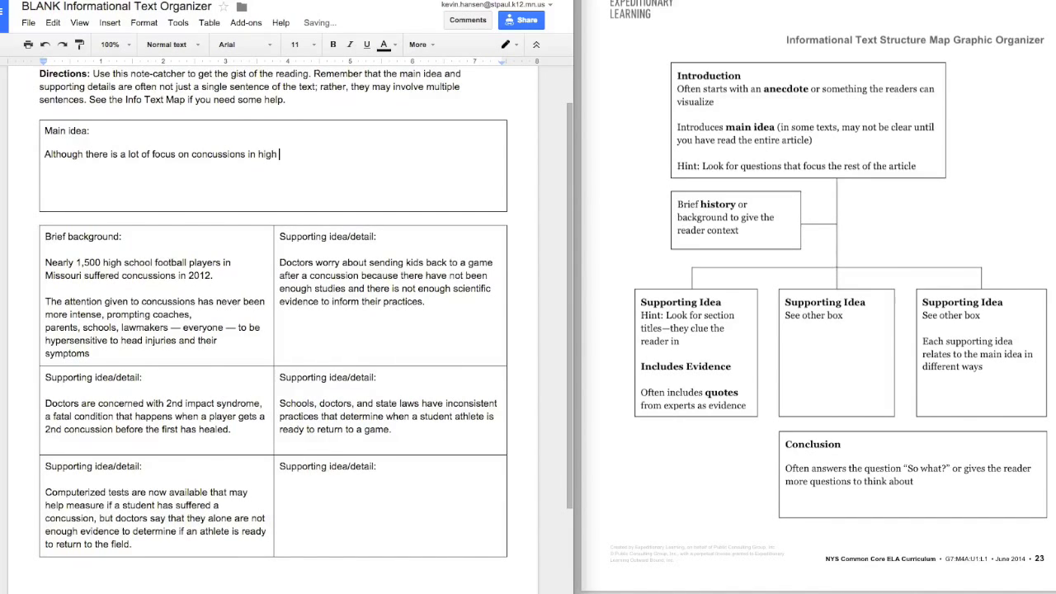
text(school athletes, there is a la)
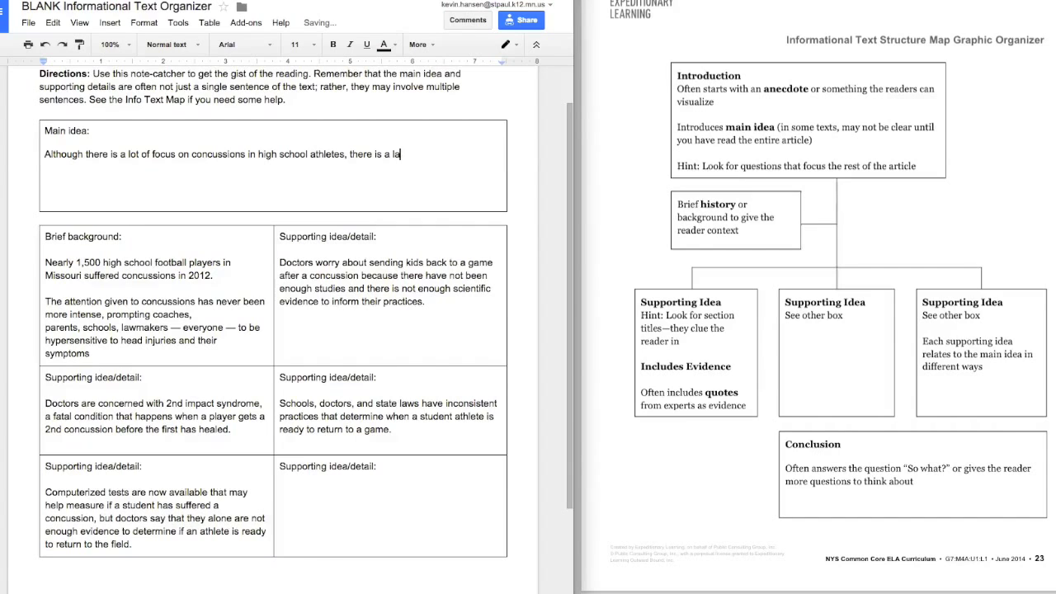
text(ck of scientific)
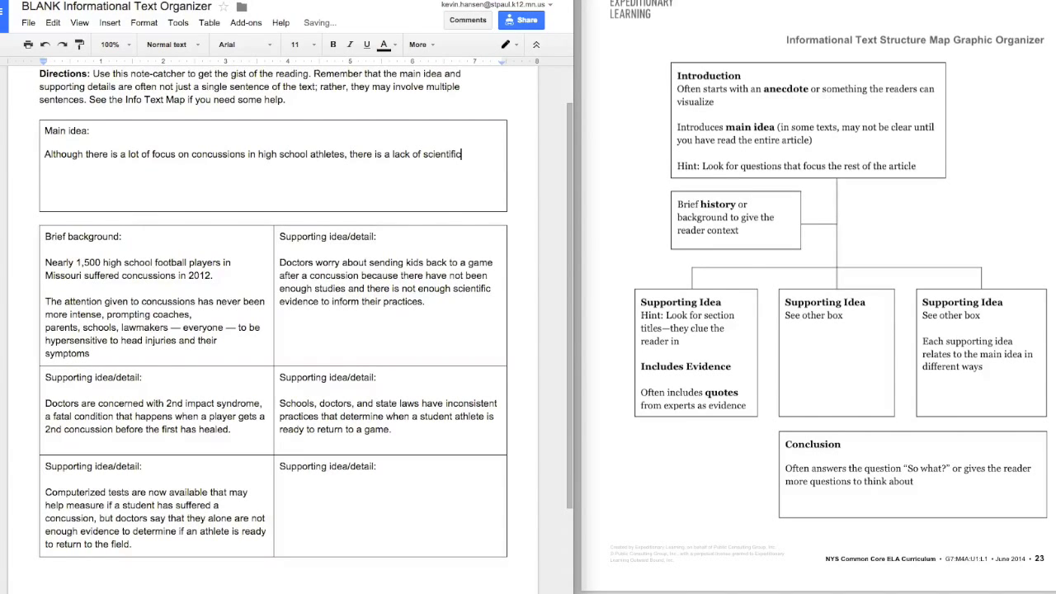
text(evidence)
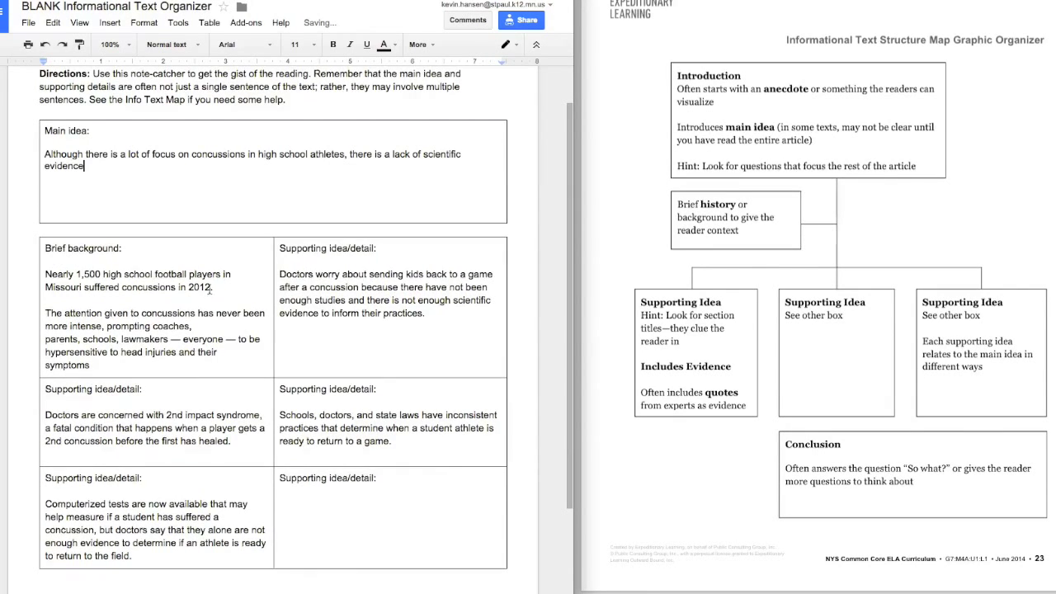
drag(364, 299, 425, 313)
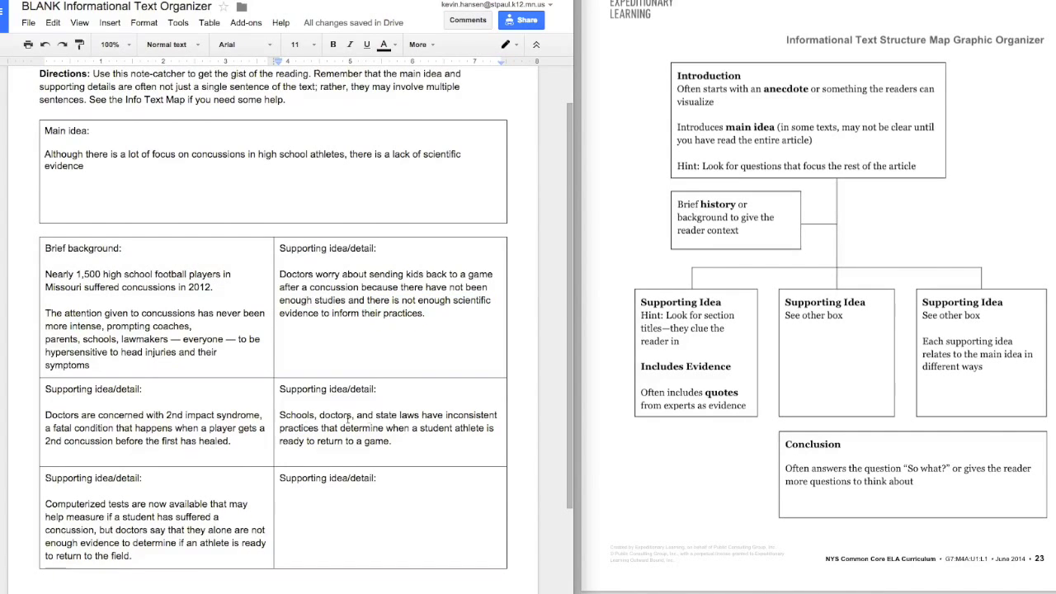
drag(436, 414, 395, 441)
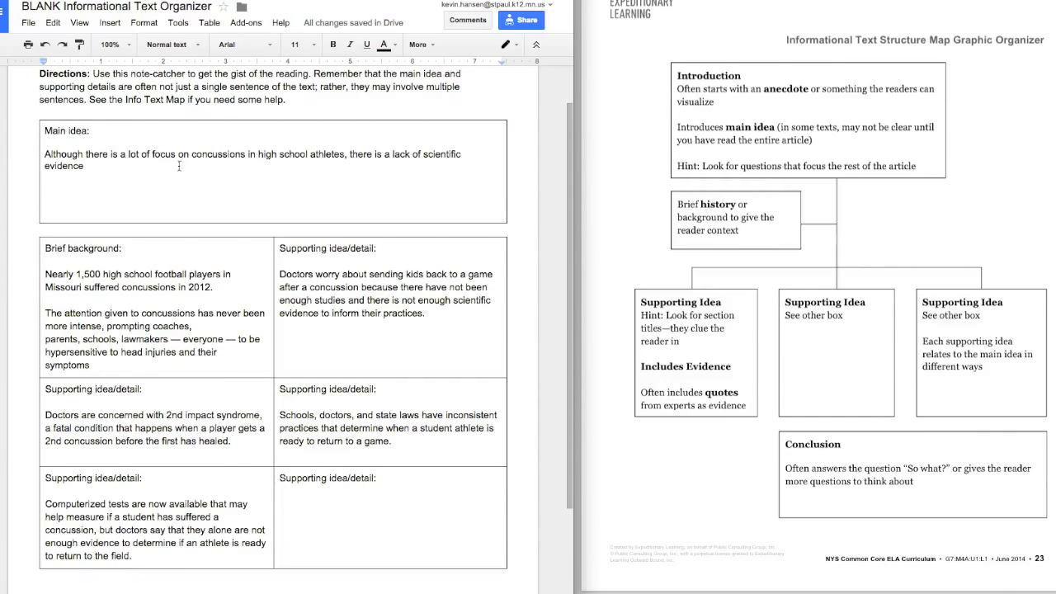
Step: Finish with 'available to help determine the best time for students who have rece… to return to a game.'
text(ava)
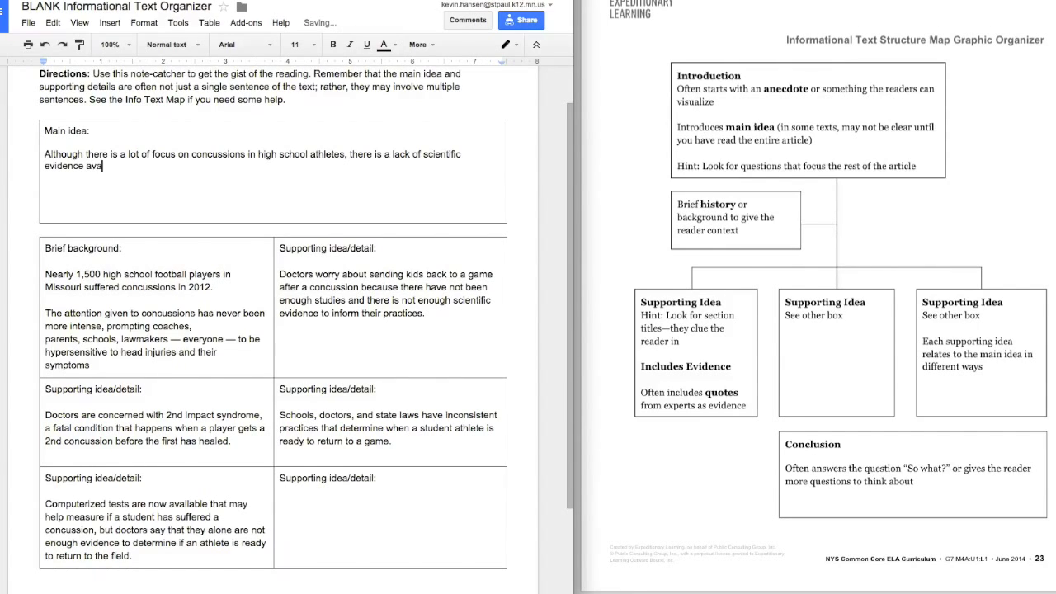
text(ilable to help det)
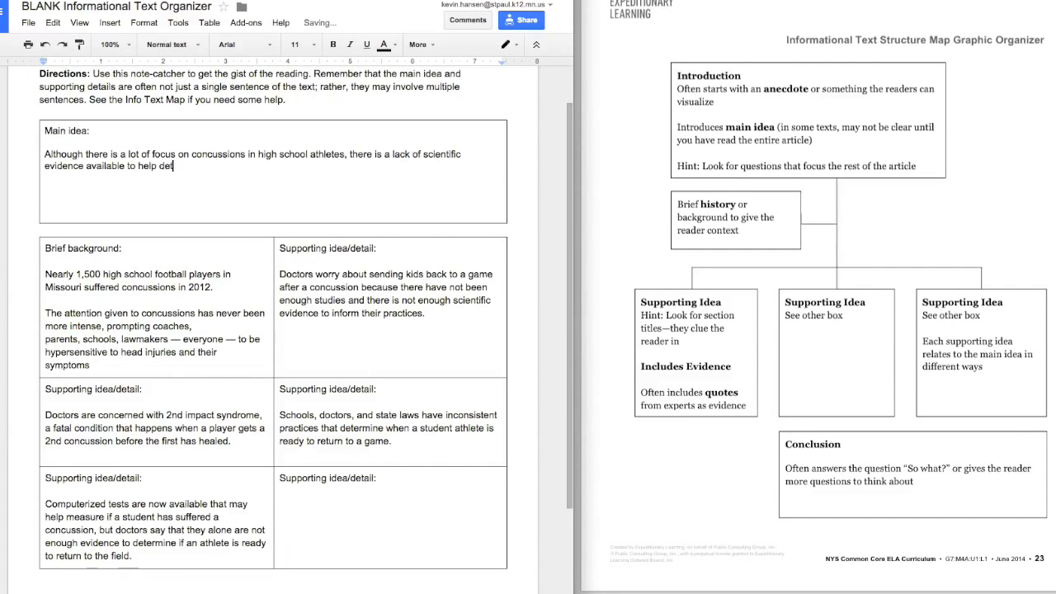
text(ermine)
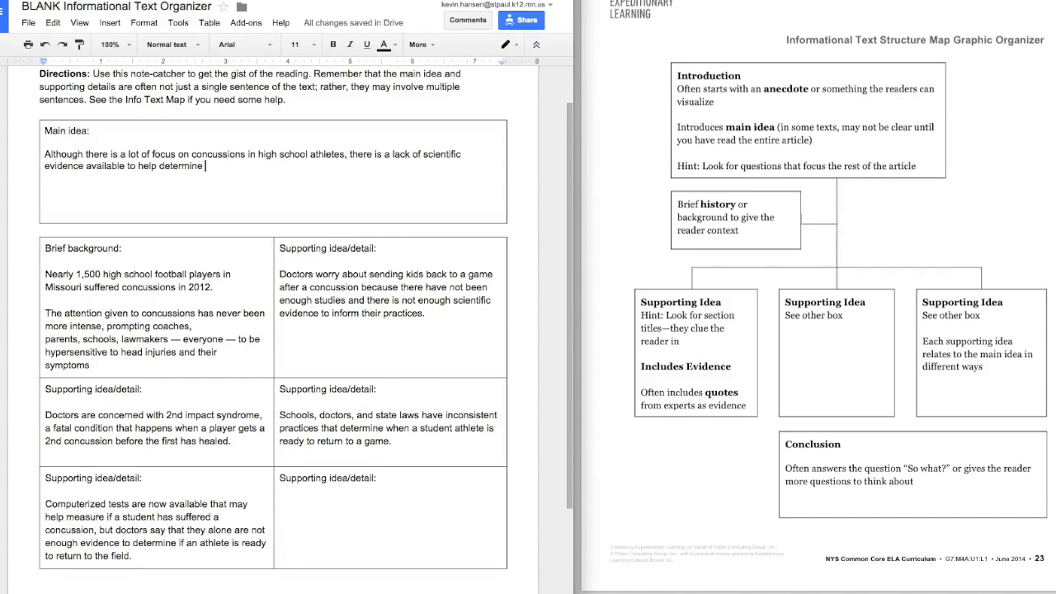
text(the best time for s)
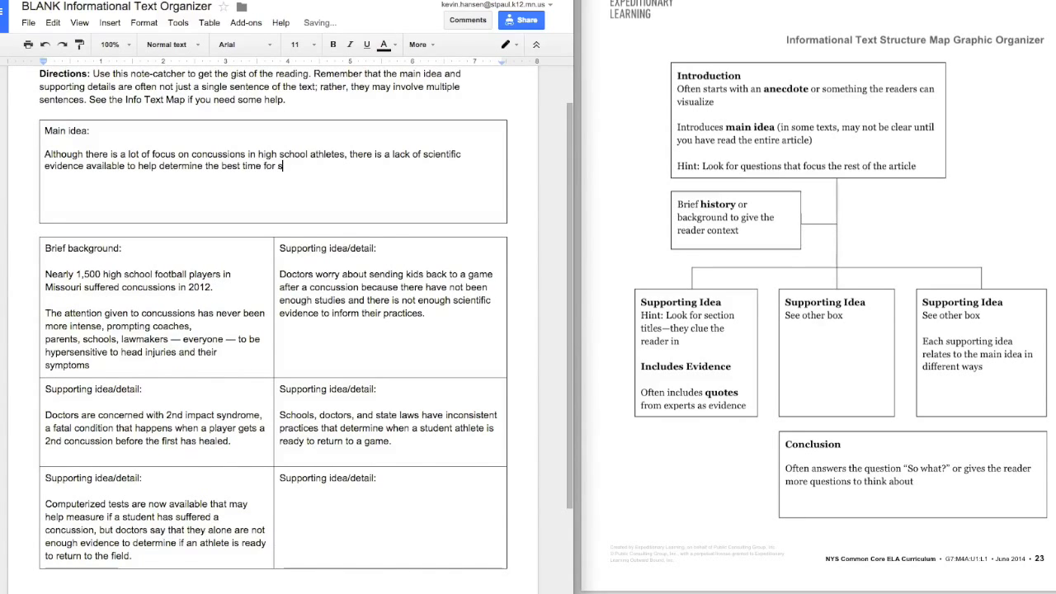
text(tudents wh)
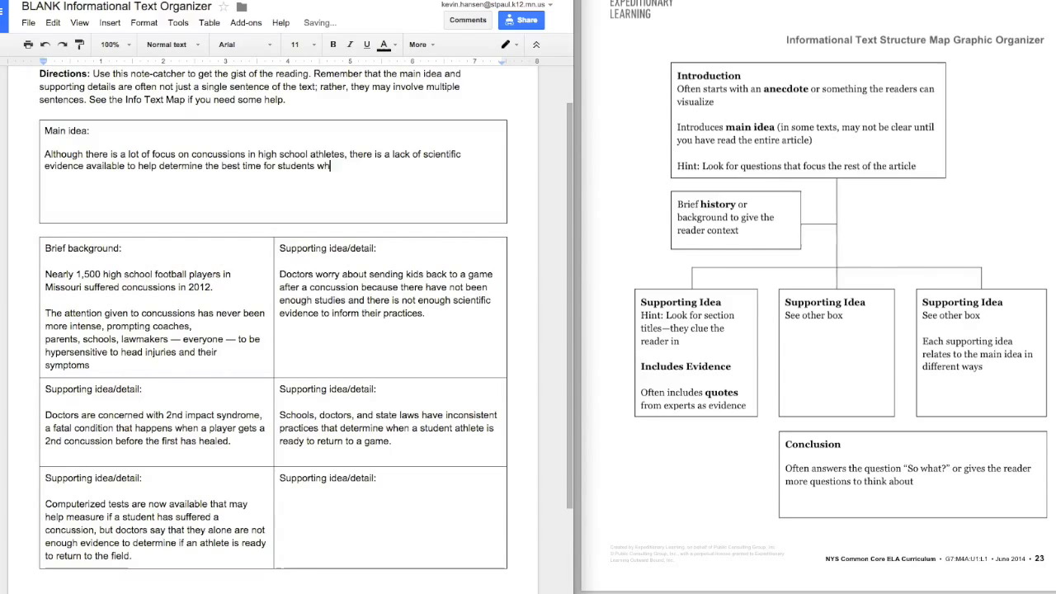
text(o have rece)
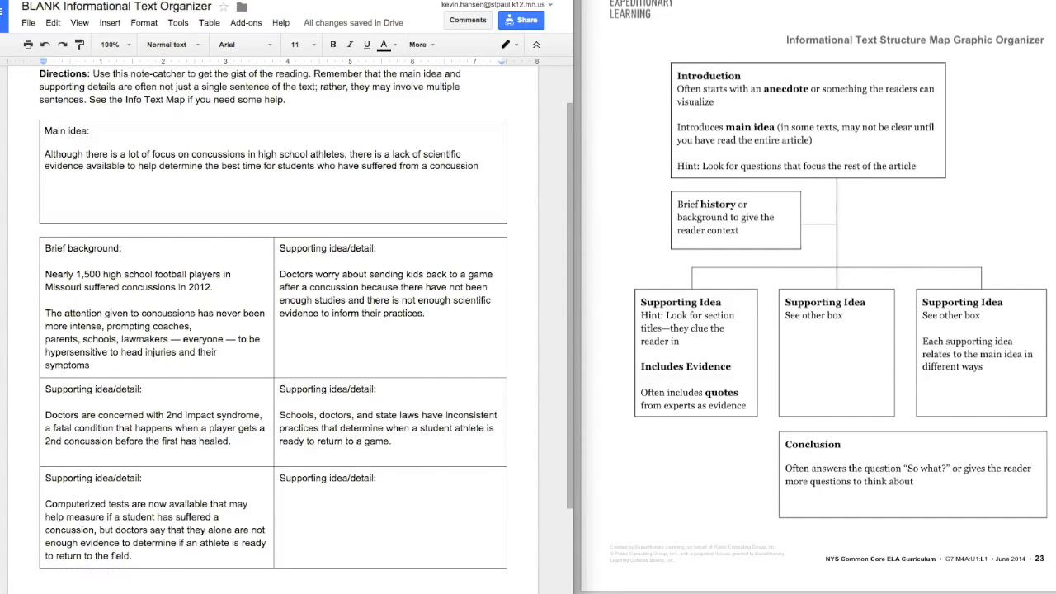
text(to return to)
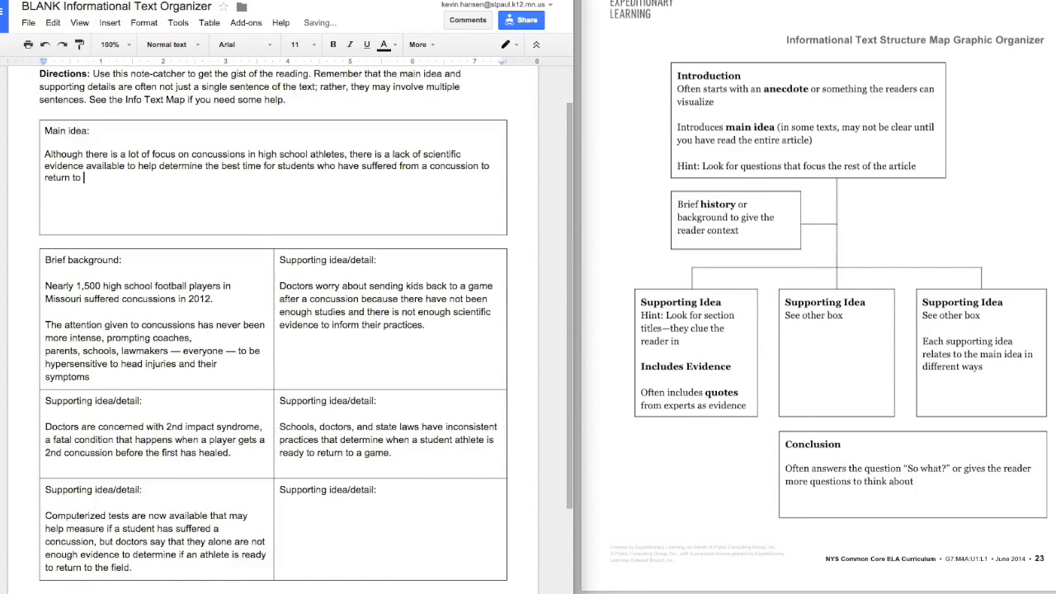
text(a game.)
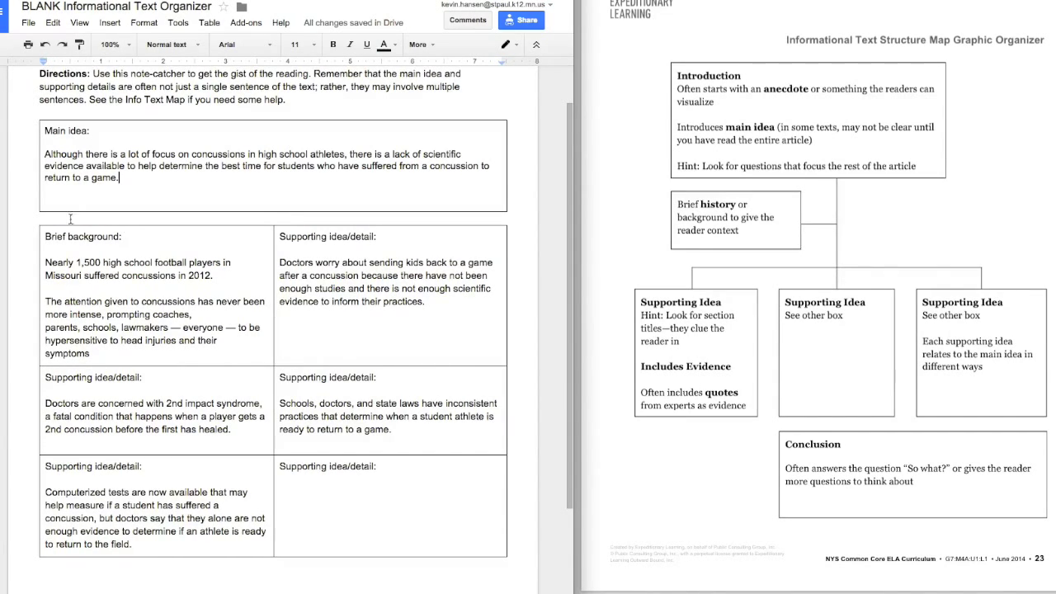
mouse_move(188, 191)
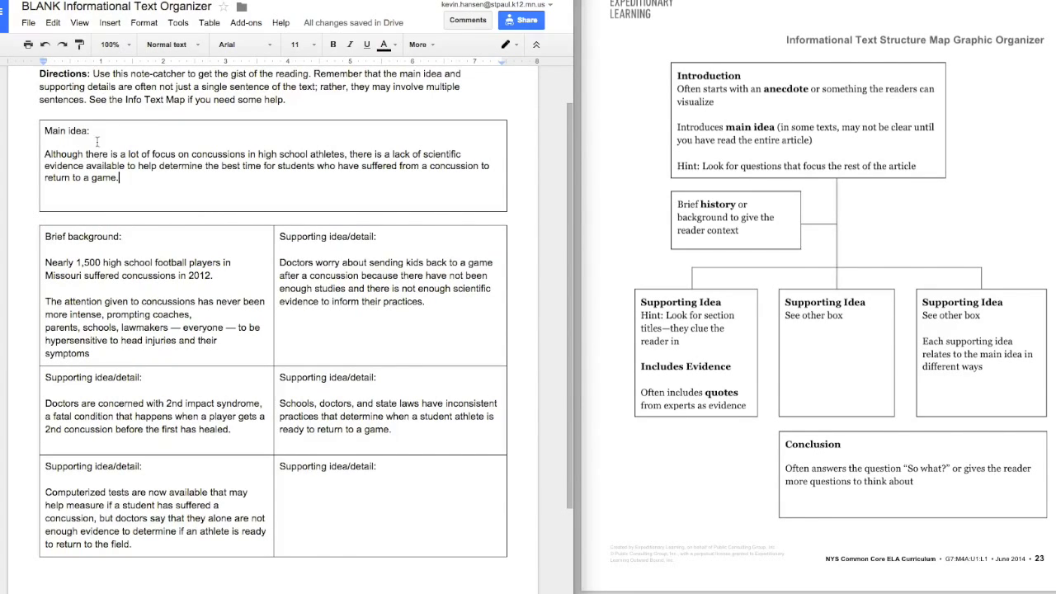
mouse_move(258, 218)
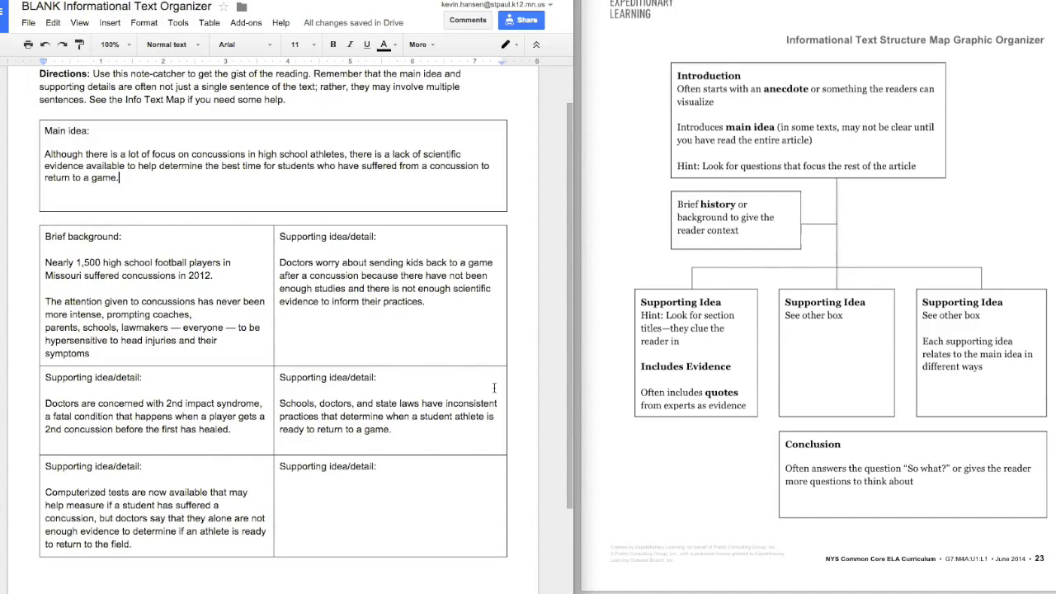
scroll(up, 3)
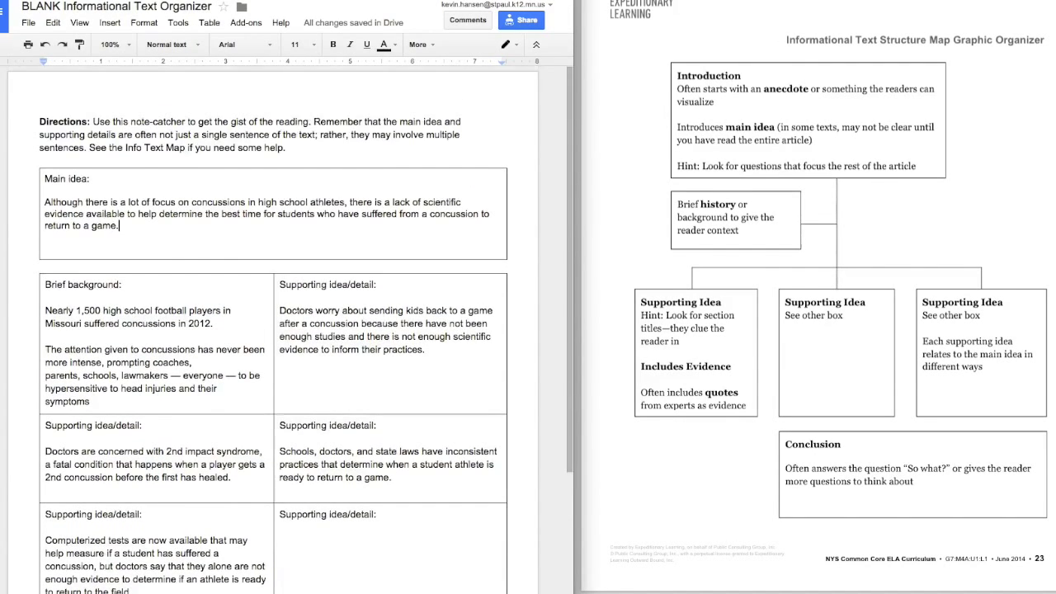